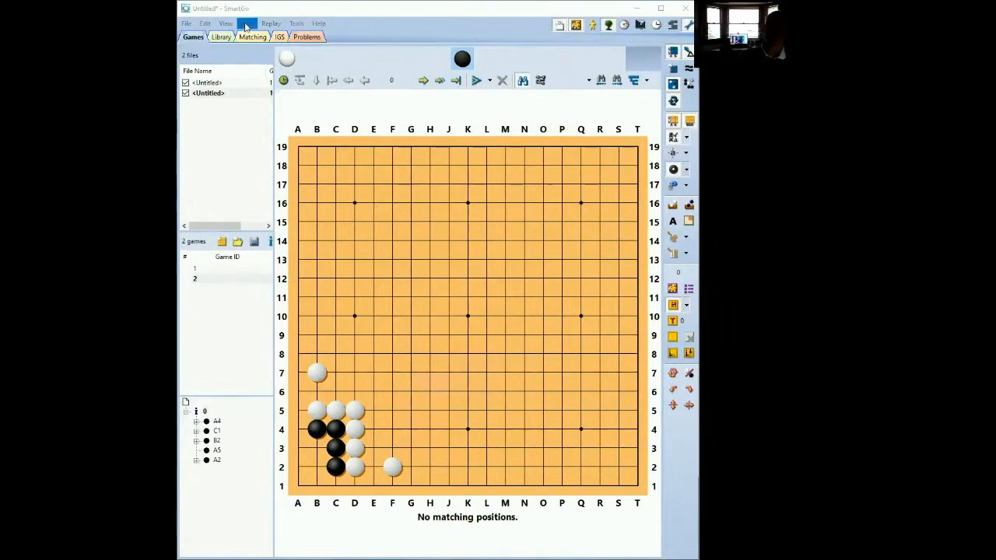
# Play white's A4 variation forward to black's reply at A3, then take back one move.
pyautogui.click(208, 94)
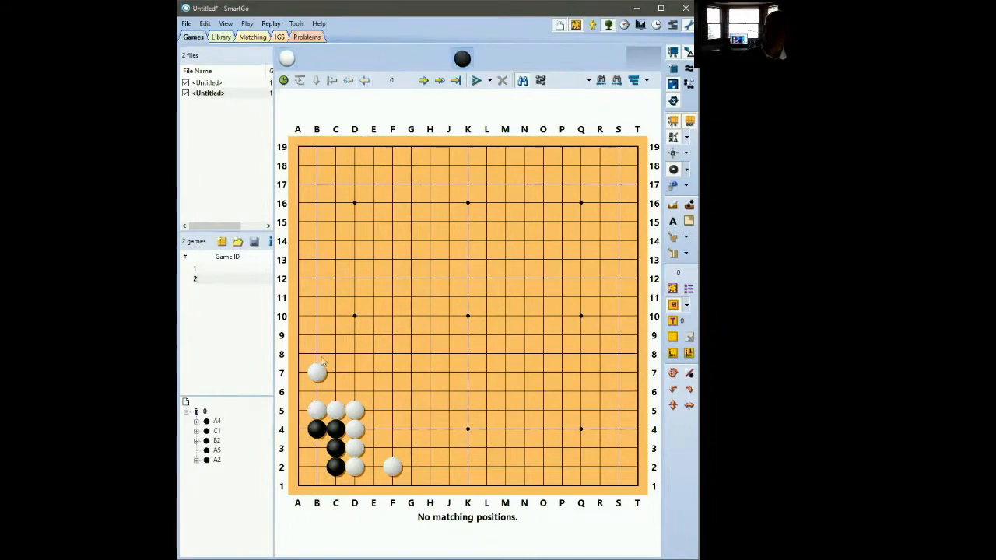
pyautogui.click(336, 485)
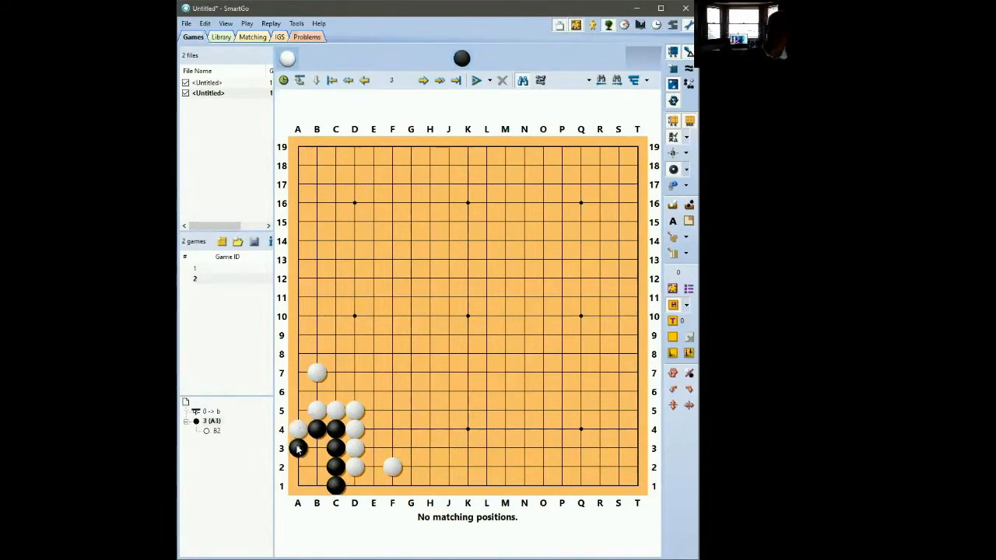
pyautogui.click(297, 448)
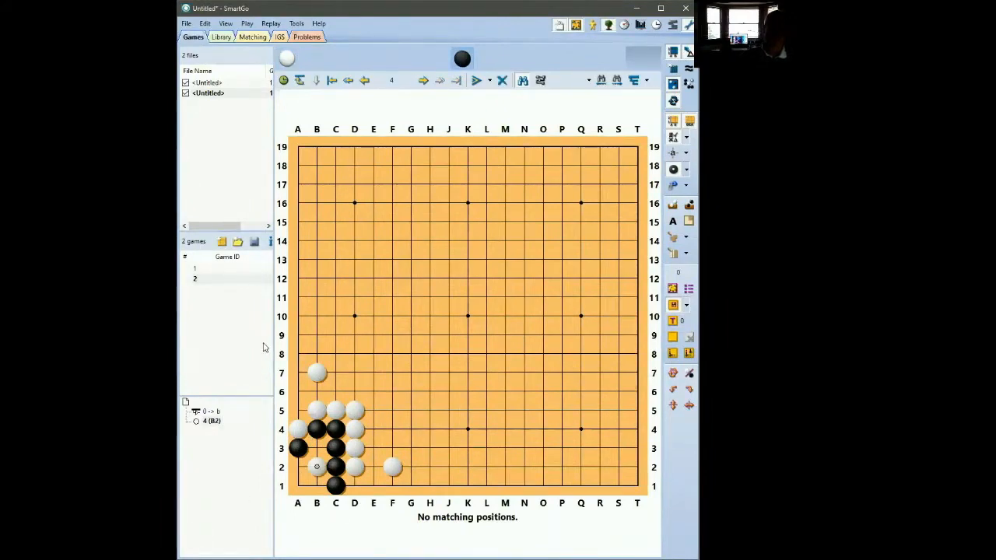
pyautogui.click(364, 81)
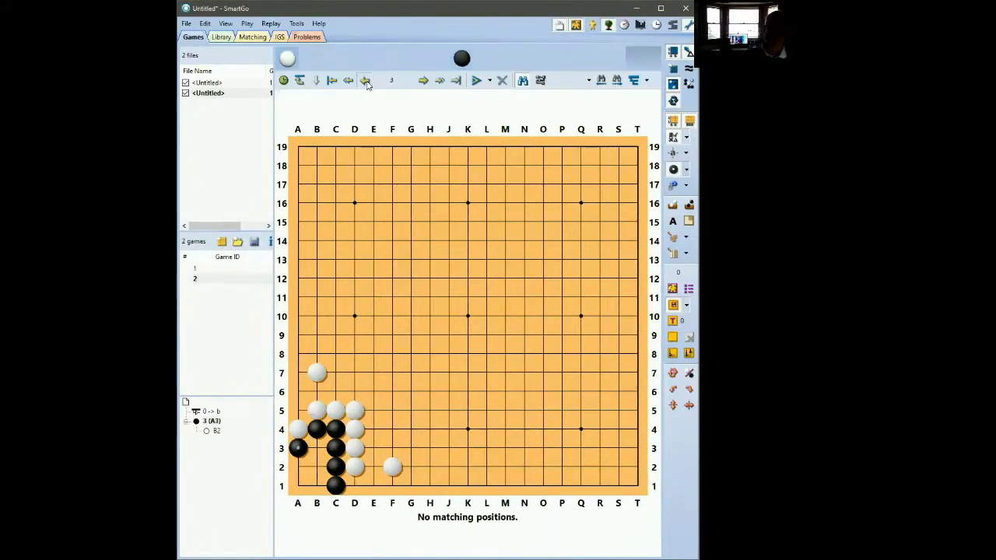
# Walk through the B1 branch and its alternative line, then return to the starting corner position.
pyautogui.click(366, 81)
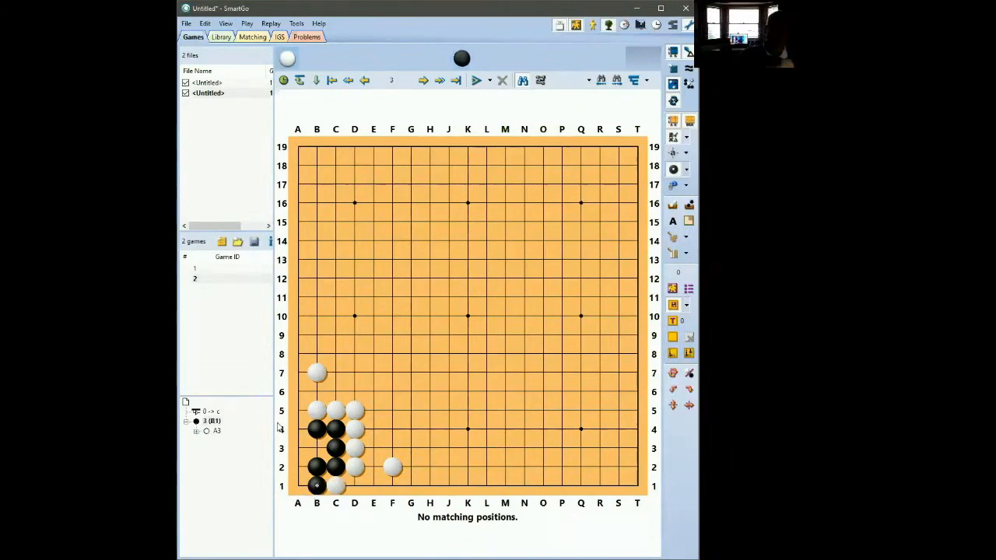
pyautogui.click(423, 81)
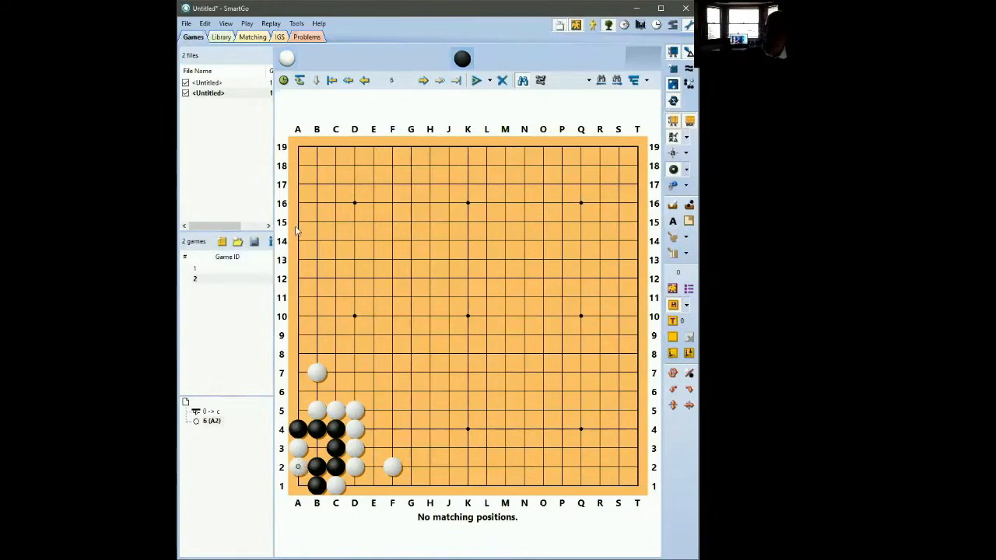
pyautogui.moveTo(364, 81)
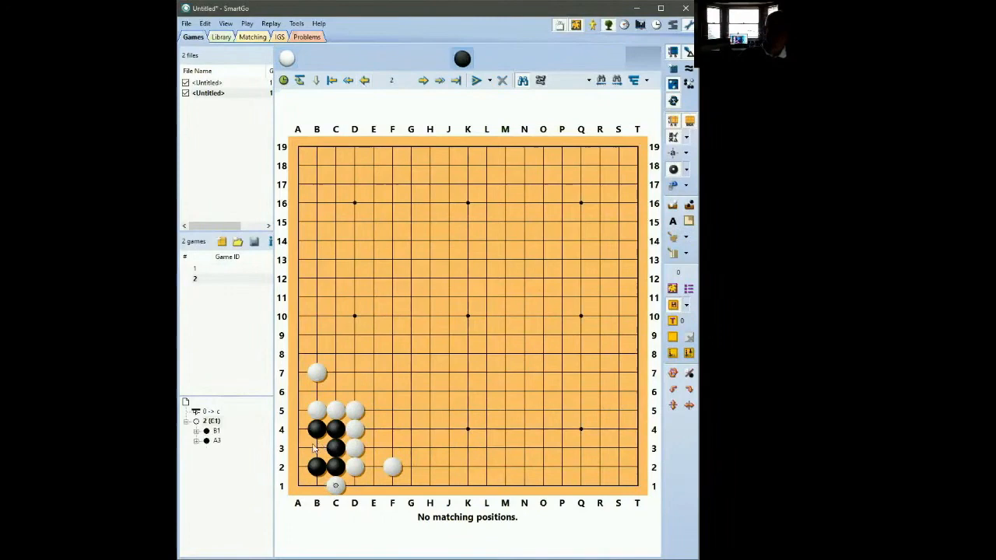
pyautogui.click(299, 448)
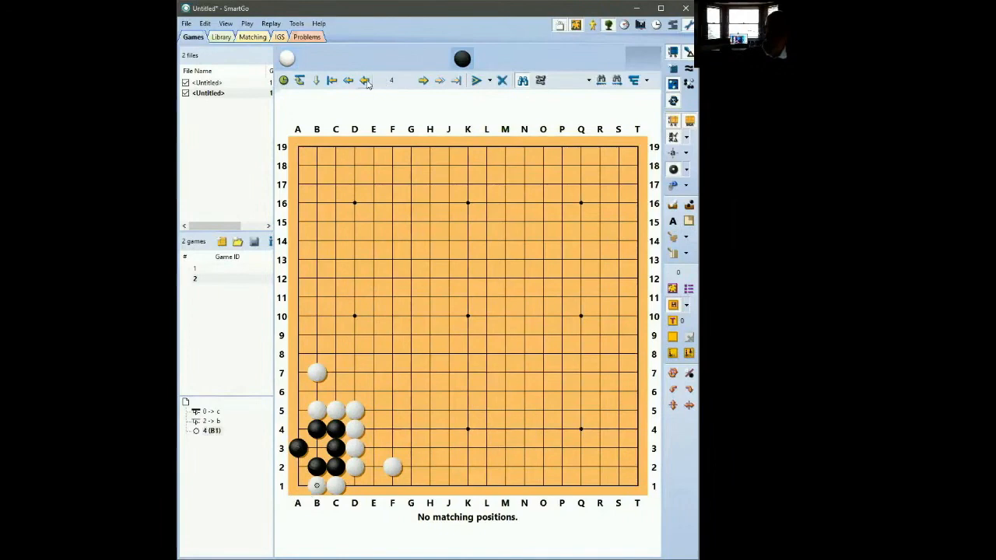
pyautogui.click(364, 81)
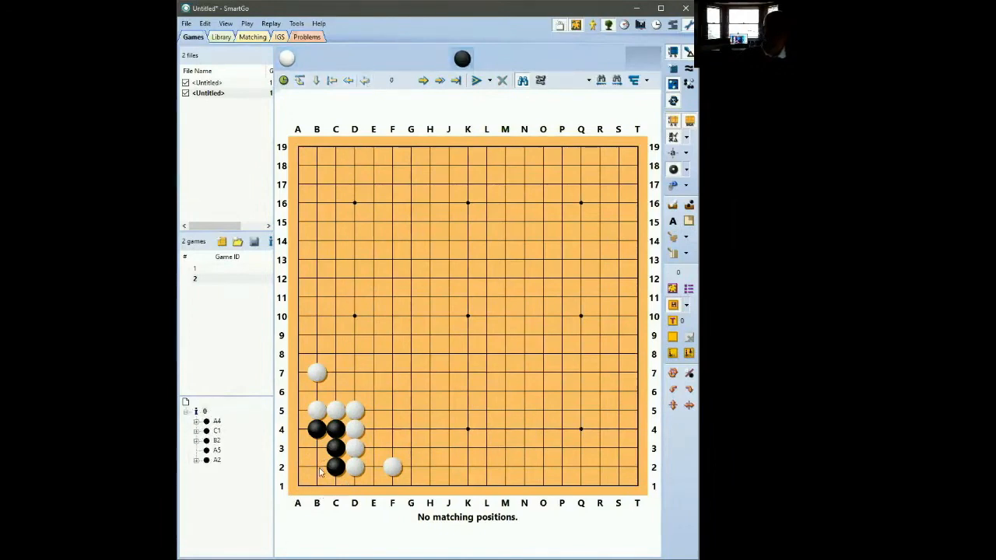
pyautogui.click(299, 467)
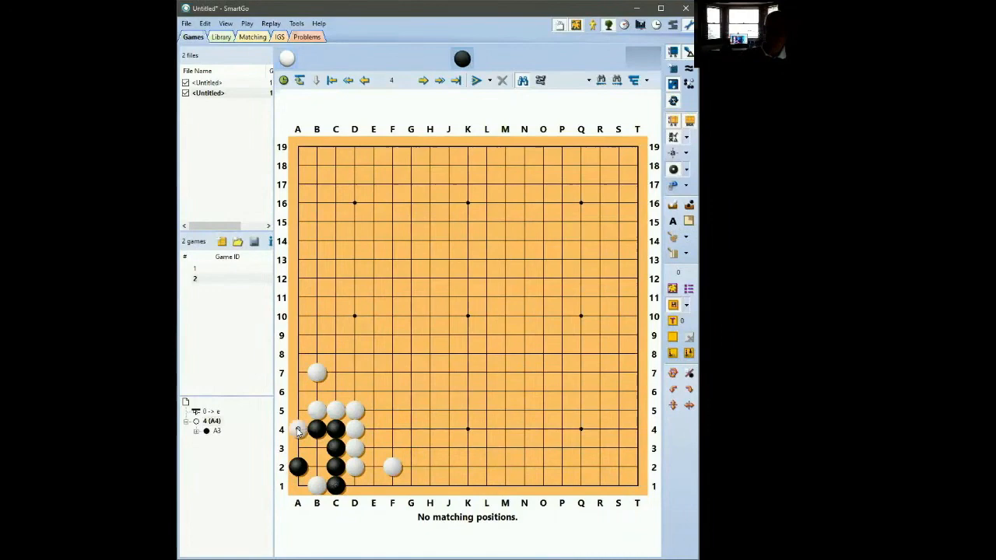
pyautogui.click(299, 448)
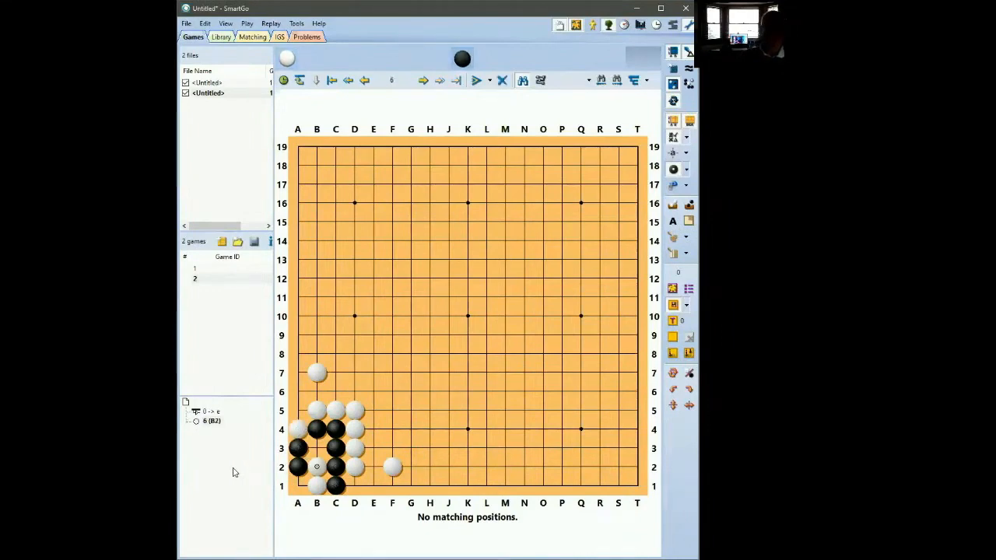
pyautogui.moveTo(429, 361)
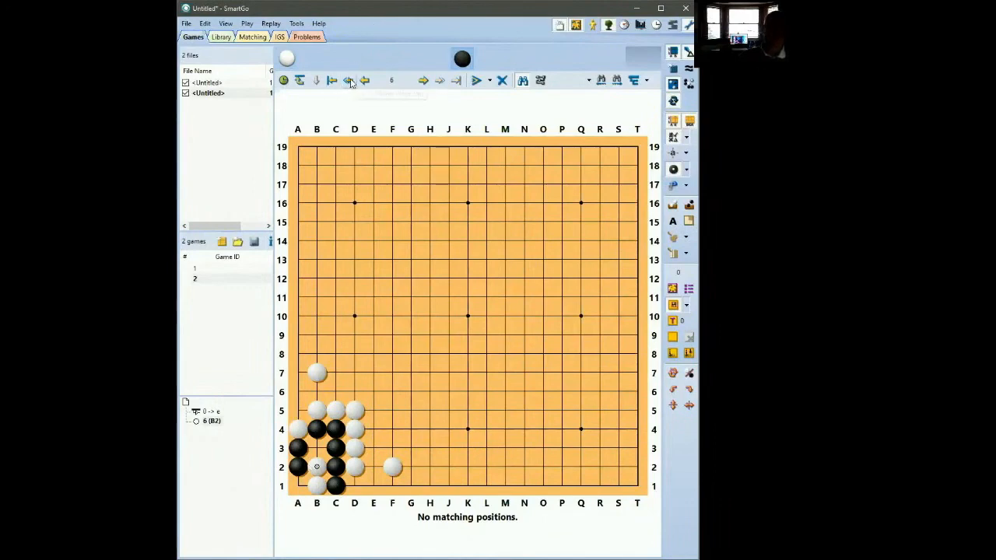
pyautogui.click(349, 81)
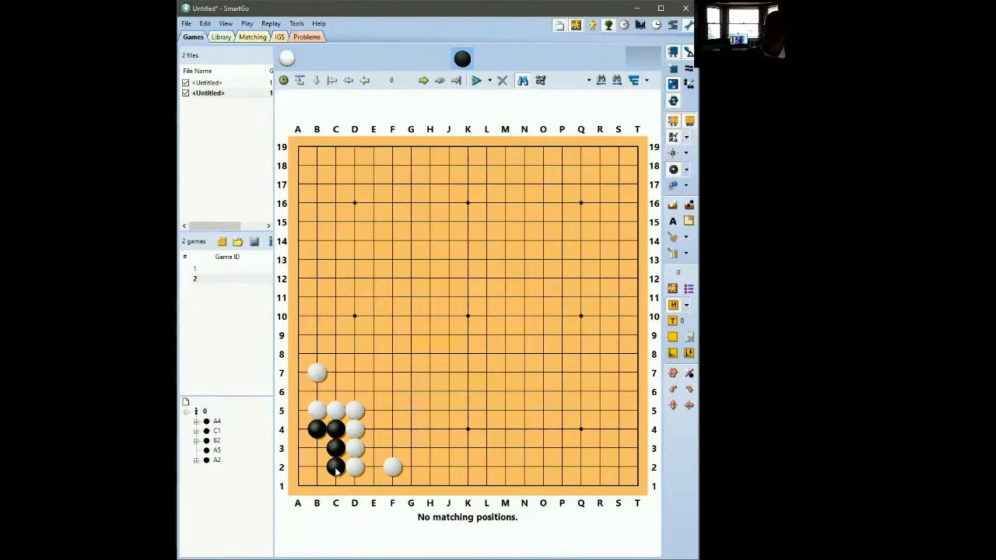
pyautogui.moveTo(308, 453)
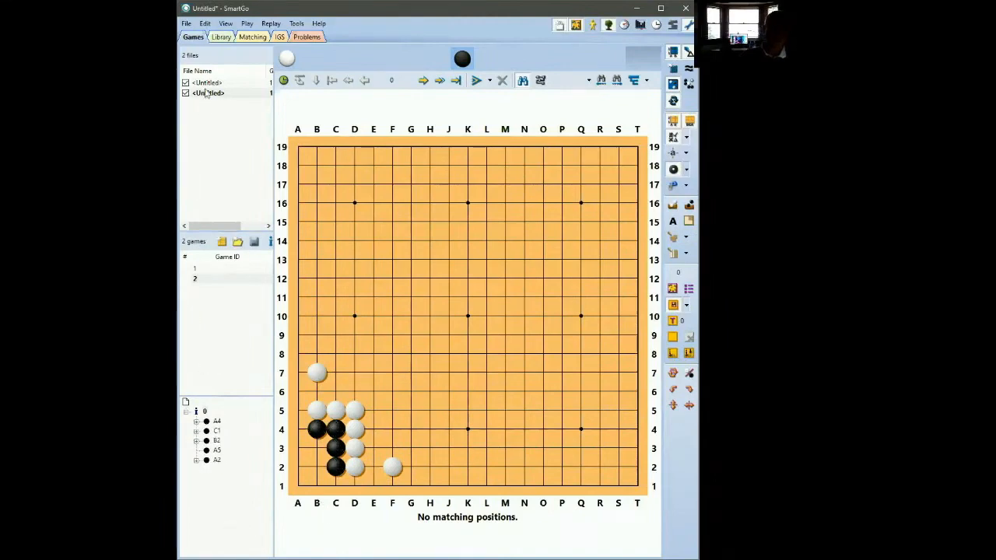
# Switch to the other game, take back white's D2 and step through the longer corner line to move 5.
pyautogui.click(208, 82)
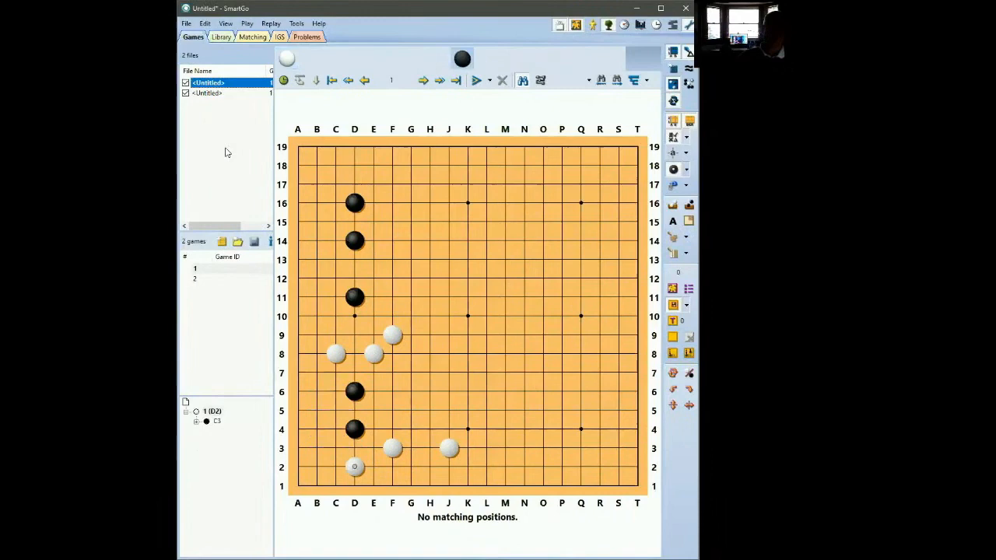
pyautogui.click(349, 81)
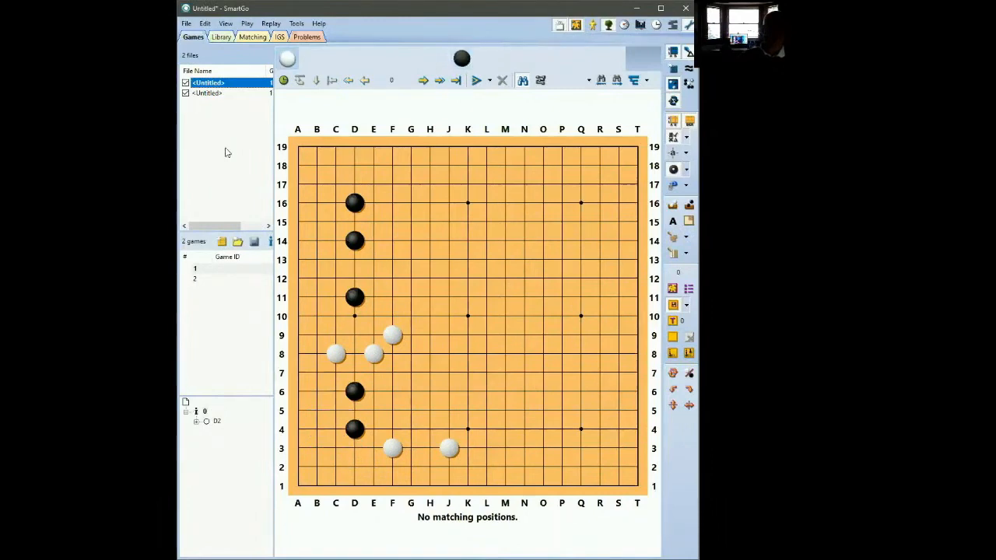
pyautogui.click(355, 467)
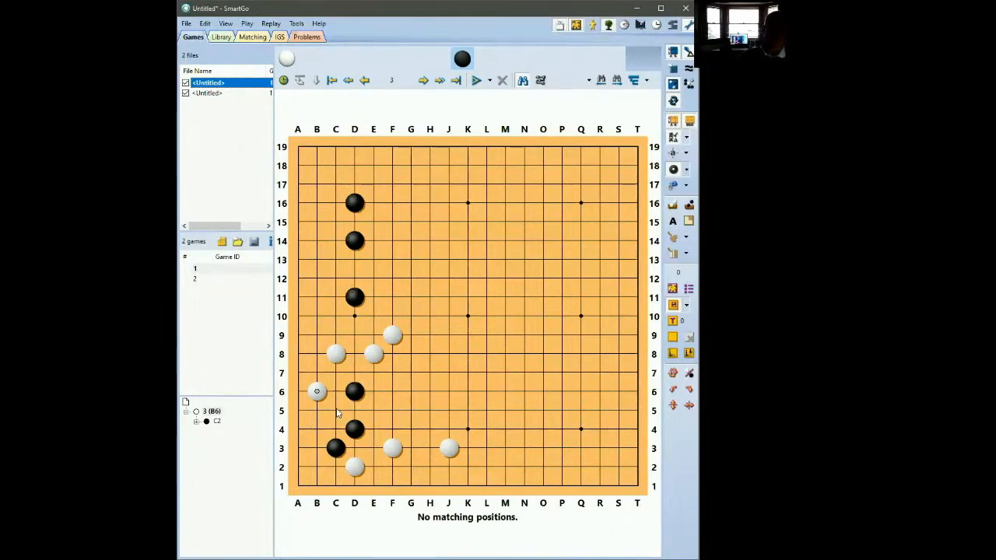
pyautogui.click(317, 411)
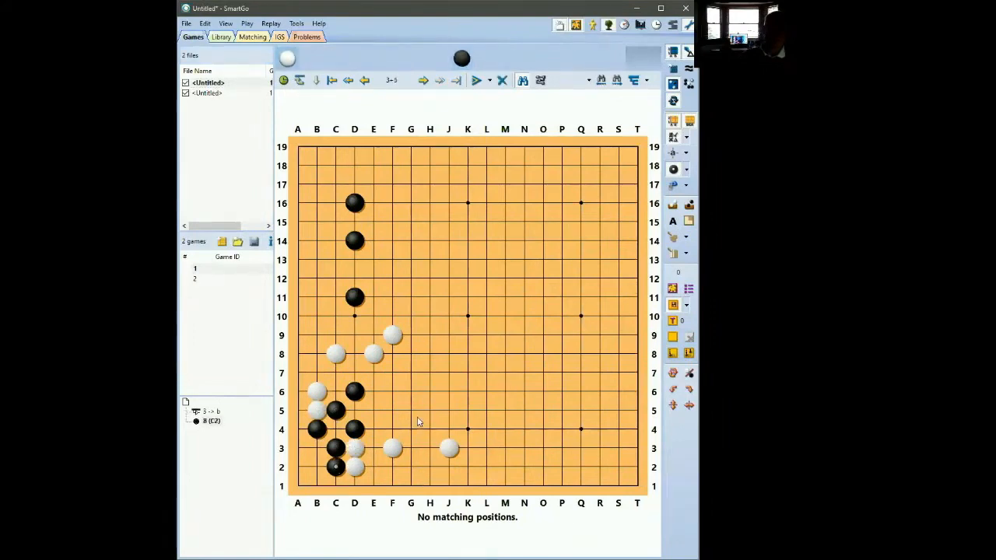
pyautogui.click(374, 411)
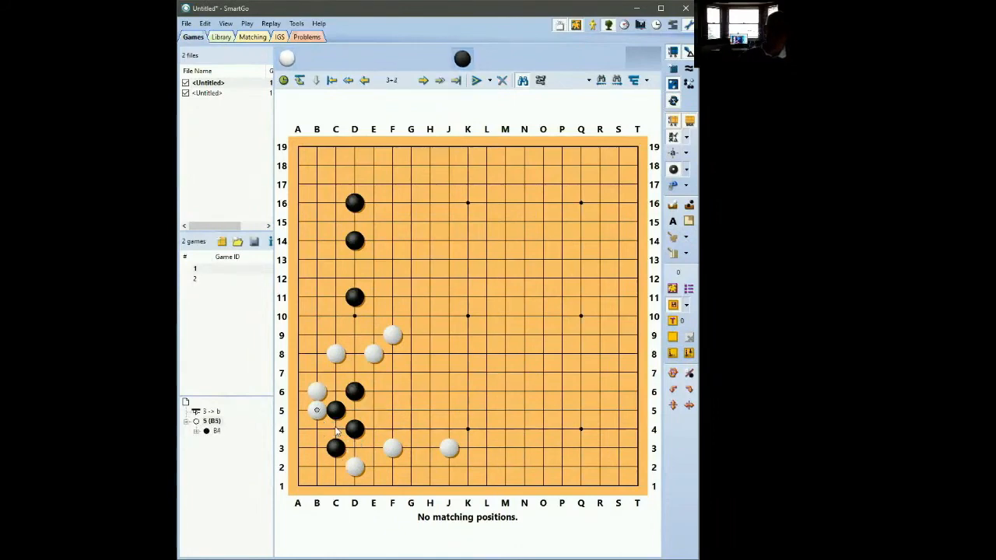
# Show black's C2 line with white continuing at B4, then the variation where white plays C5.
pyautogui.click(364, 80)
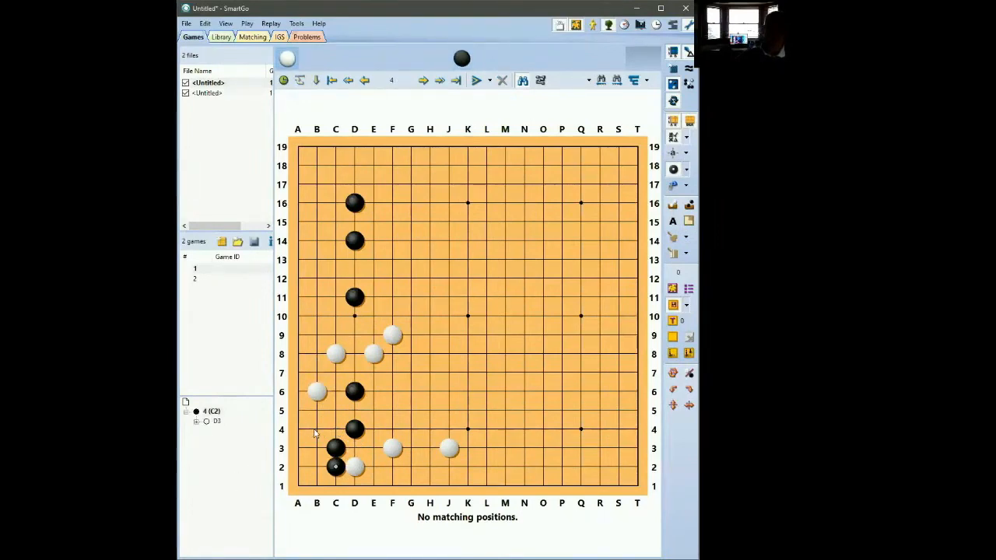
pyautogui.click(373, 467)
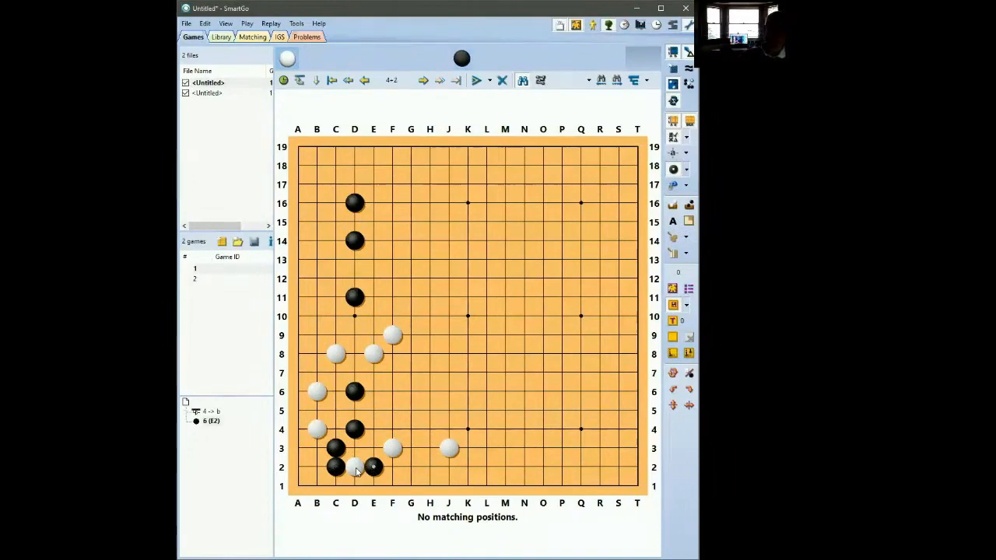
pyautogui.click(348, 81)
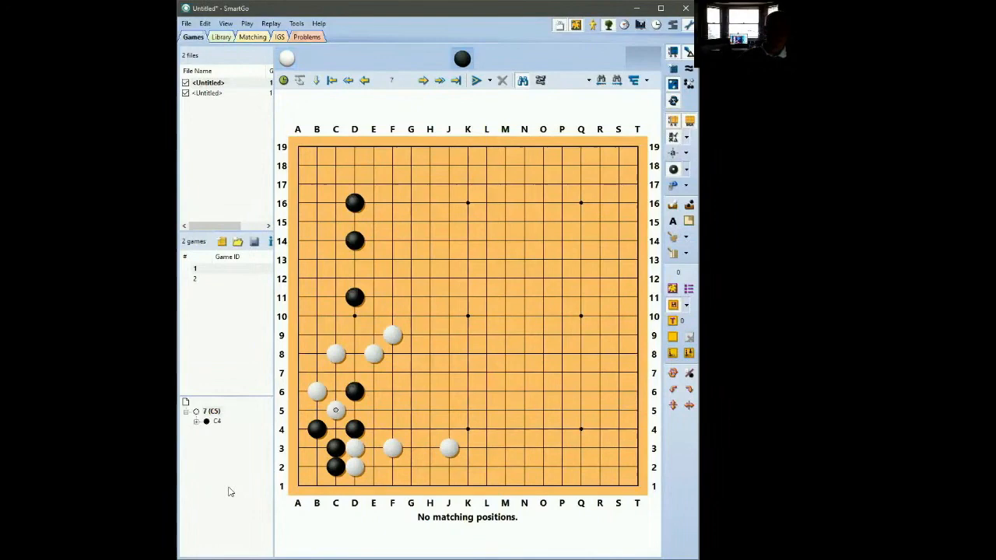
# Return to the position after black's C2 and show white's move at D3.
pyautogui.click(334, 428)
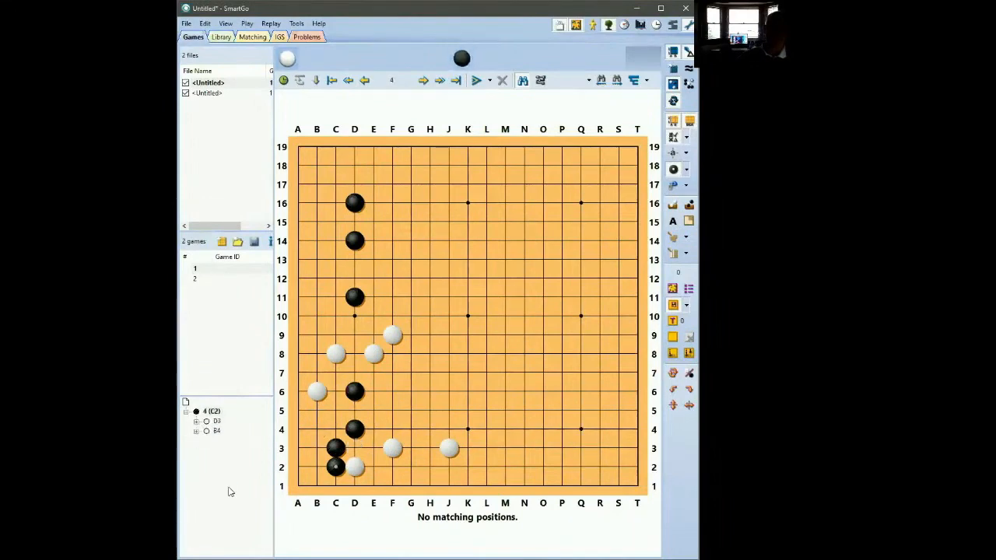
pyautogui.click(349, 81)
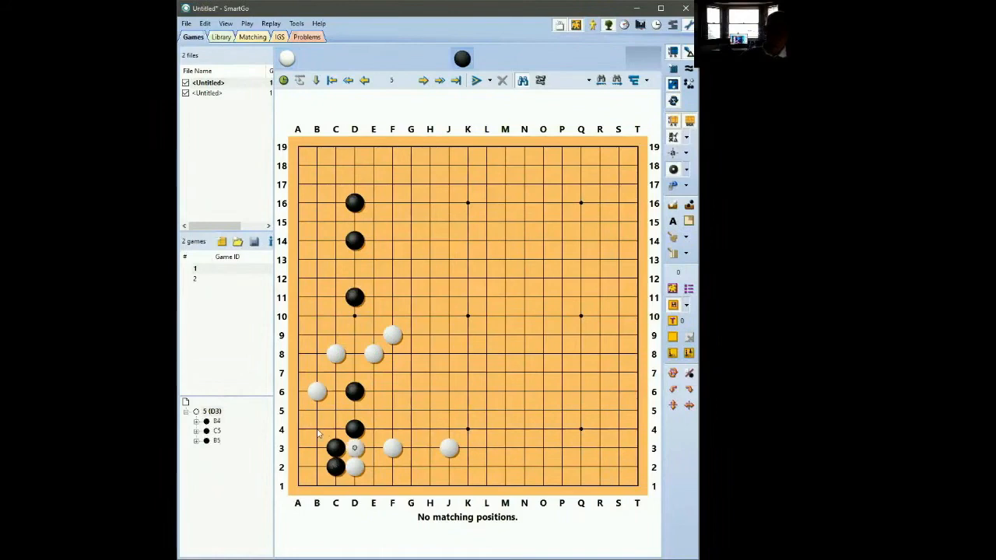
# Show the variation with white at B5, then return to the position after white's B6.
pyautogui.click(337, 411)
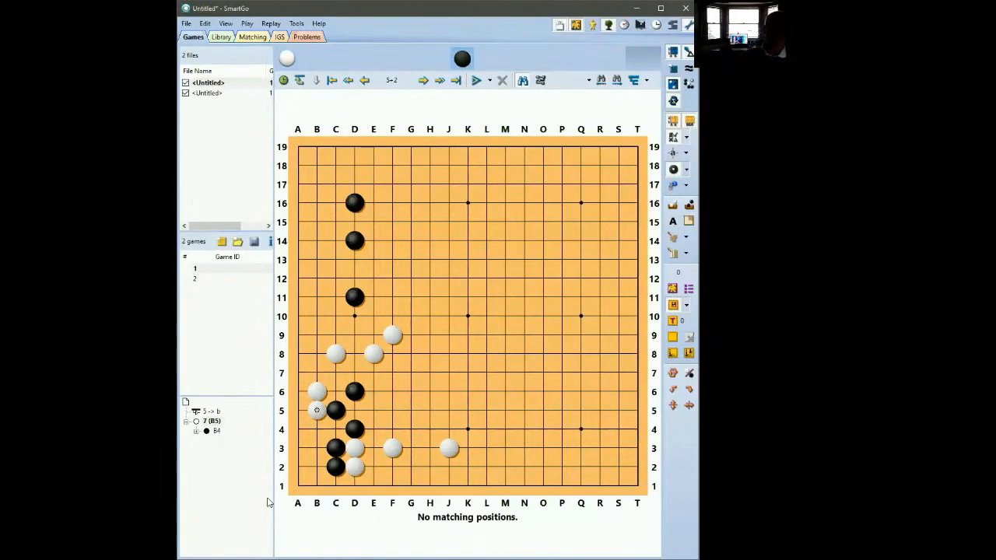
pyautogui.click(423, 81)
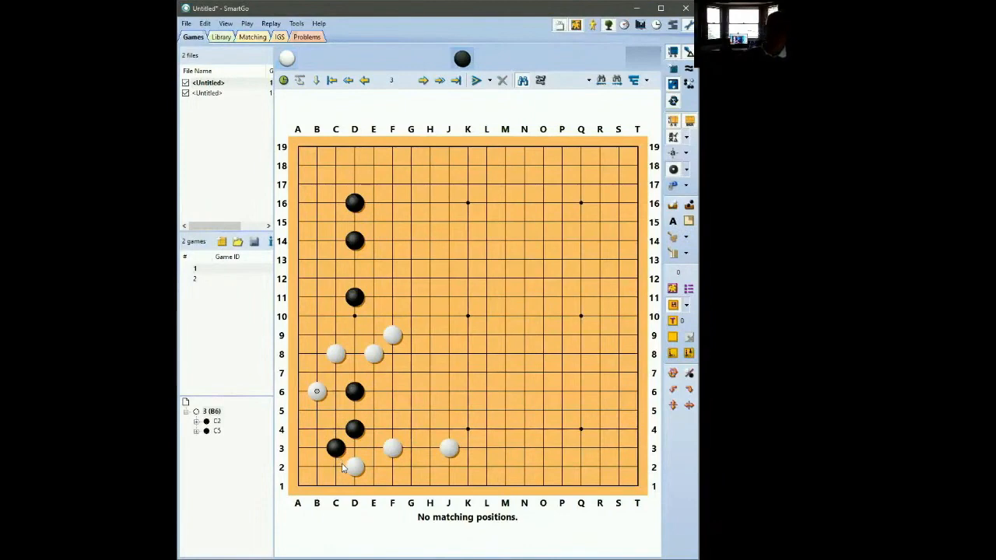
# Play black's defence B4, white C1, black A3 and A5 making two eyes, then go back to white's move 8.
pyautogui.click(336, 467)
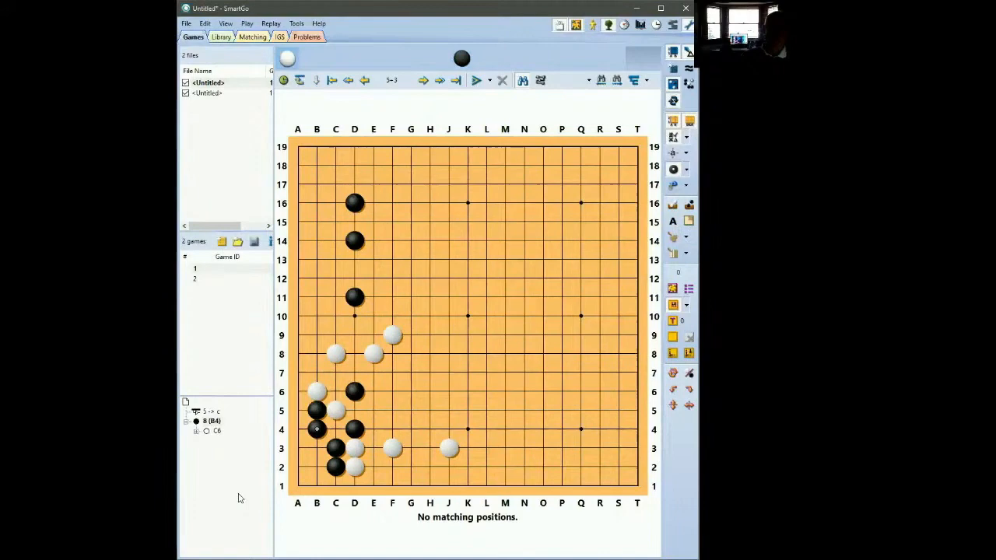
pyautogui.moveTo(403, 423)
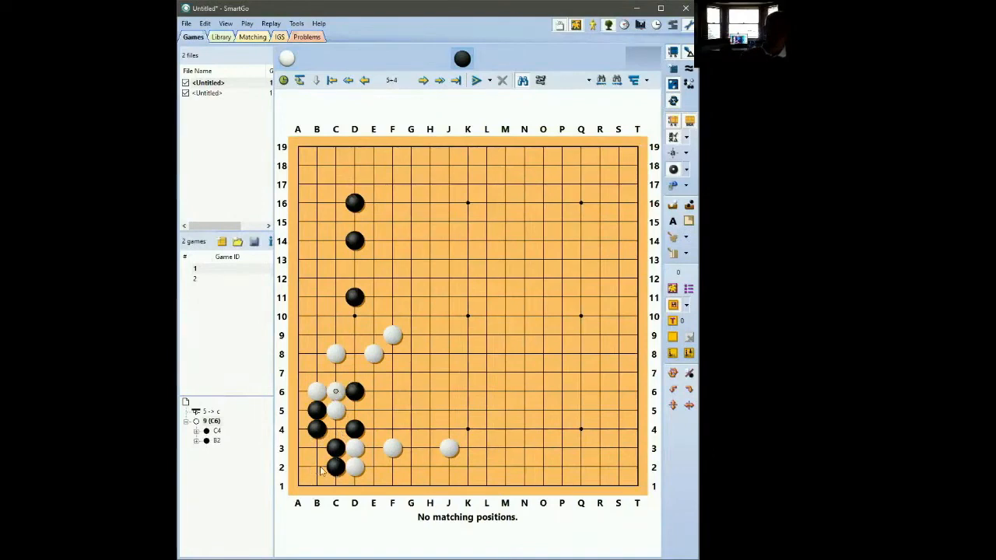
pyautogui.click(316, 466)
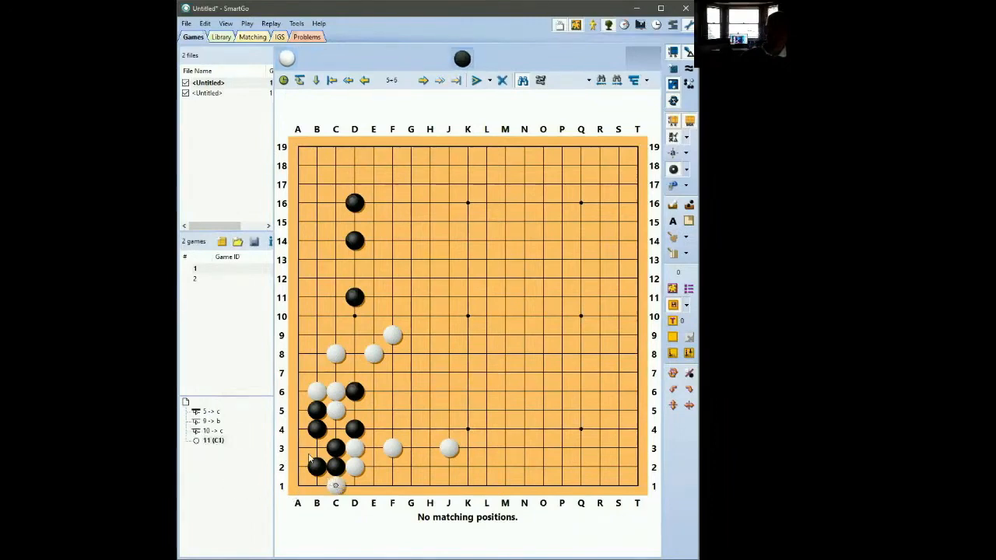
pyautogui.click(298, 448)
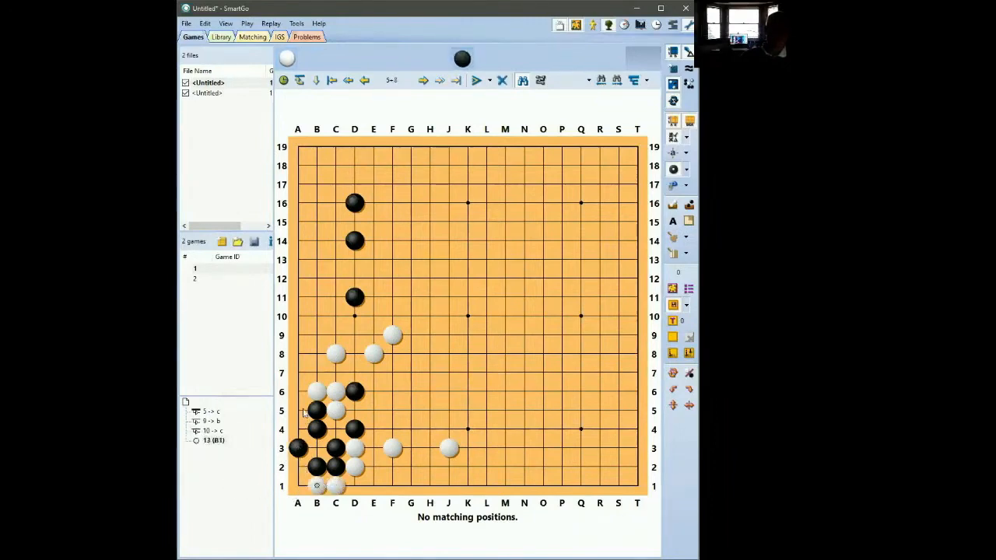
pyautogui.click(297, 411)
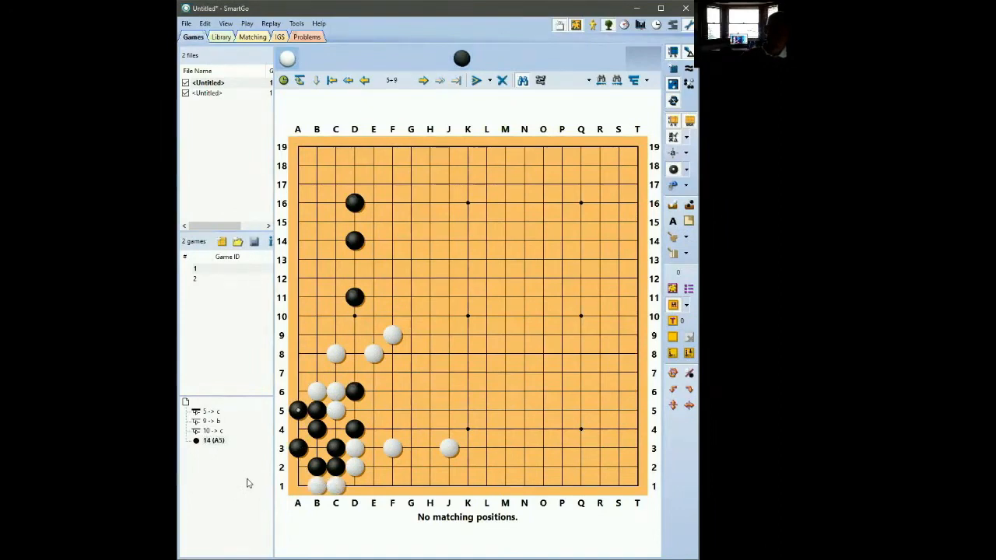
pyautogui.click(347, 81)
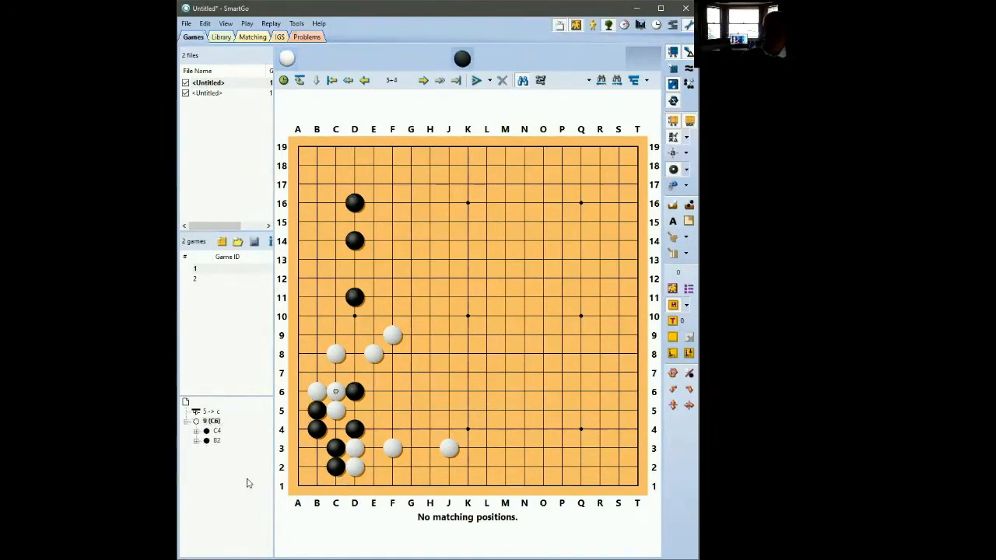